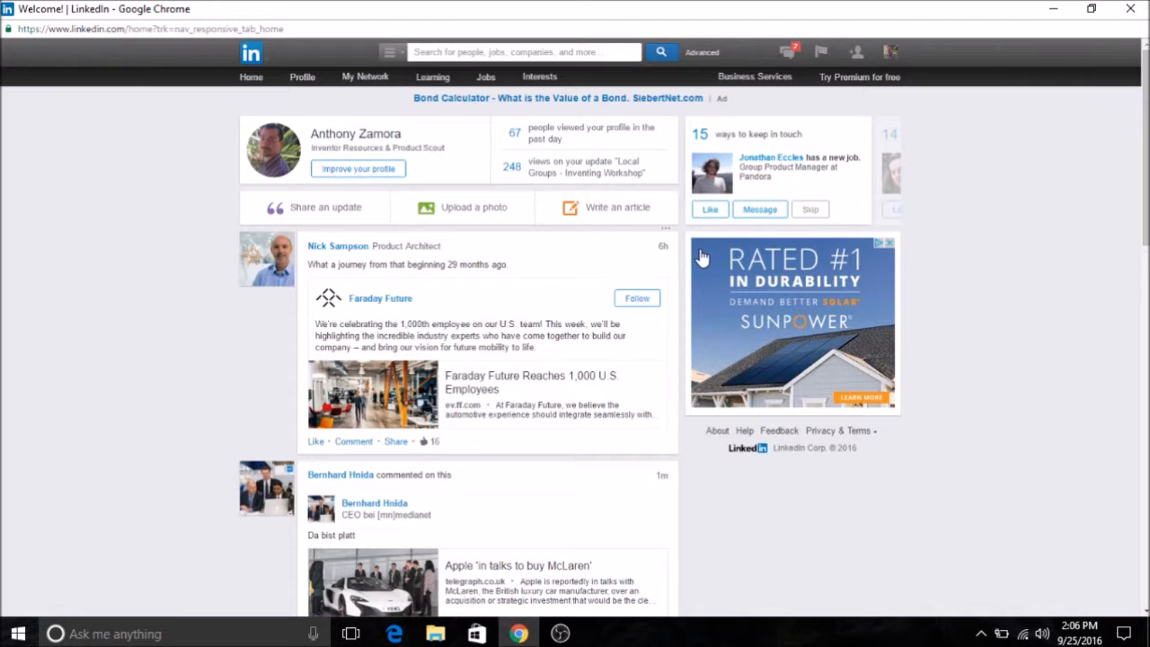
- Navigate from the LinkedIn home feed to My Network > Connections
{"action": "left_click", "coordinate": [665, 227]}
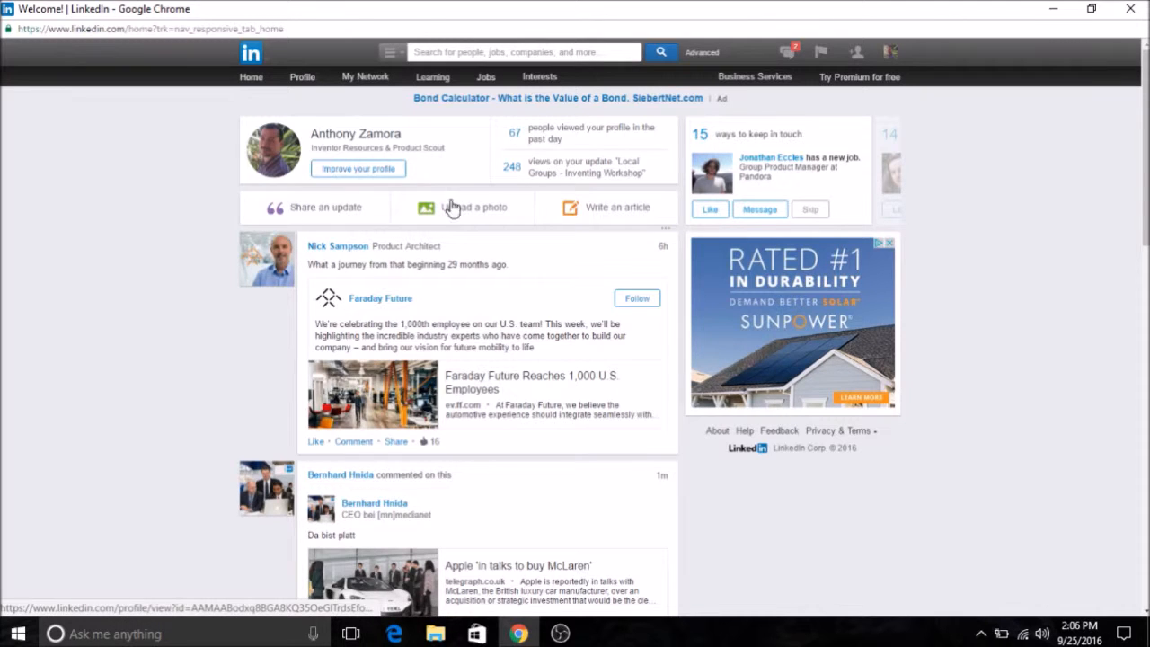
{"action": "left_click", "coordinate": [365, 76]}
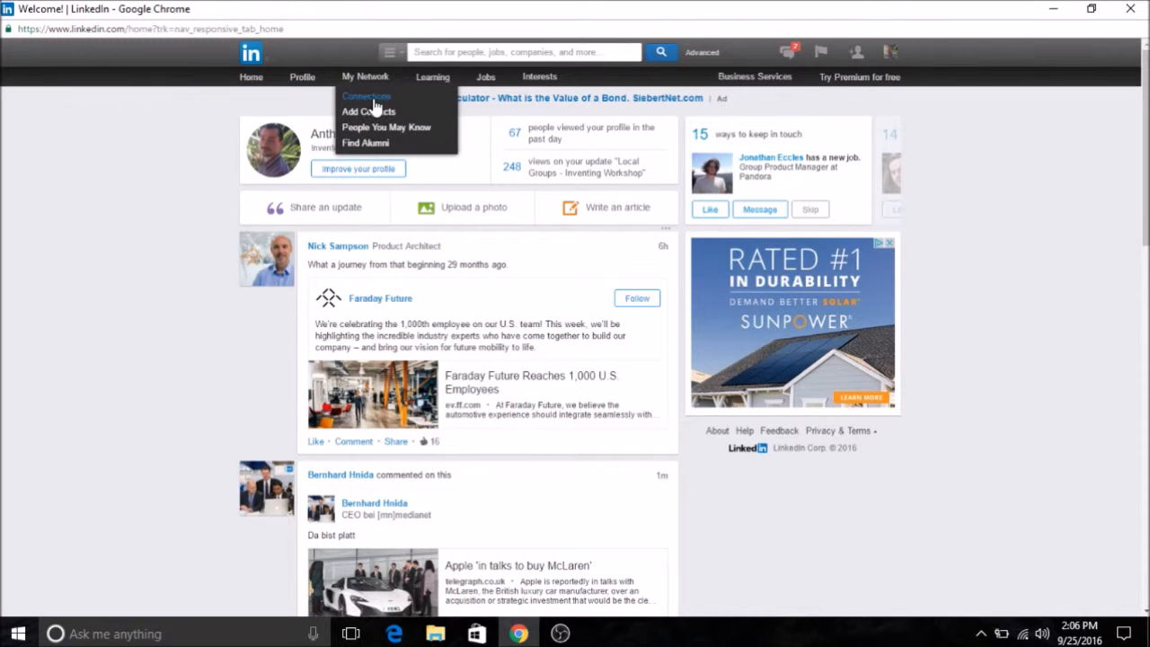
{"action": "mouse_move", "coordinate": [367, 97]}
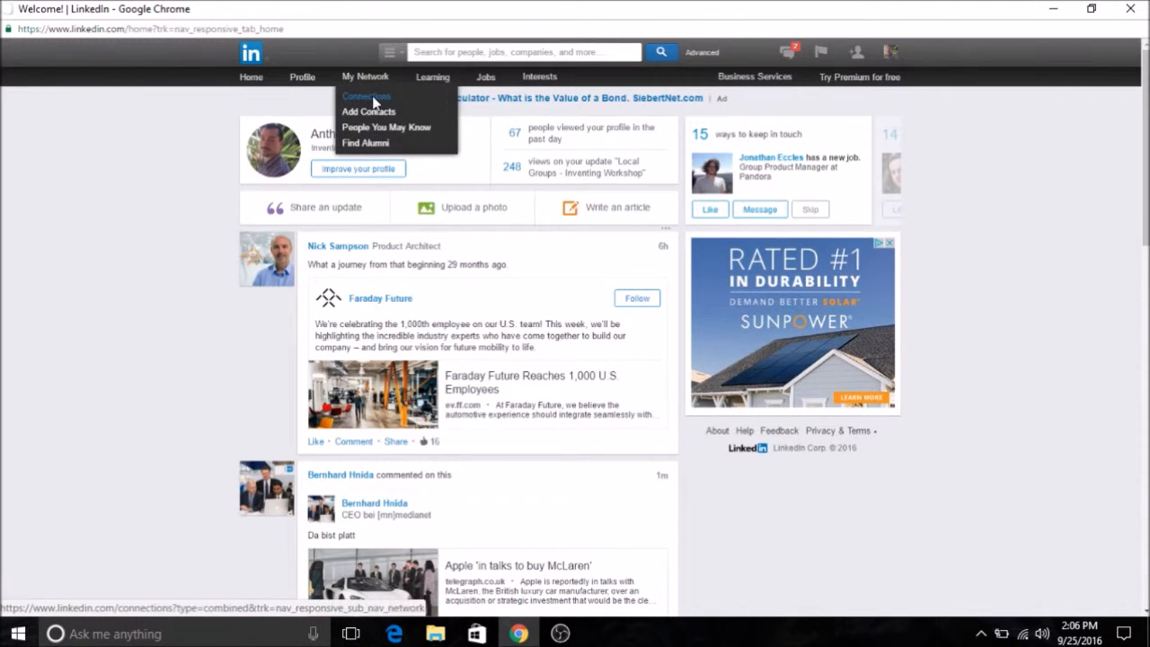
{"action": "left_click", "coordinate": [366, 97]}
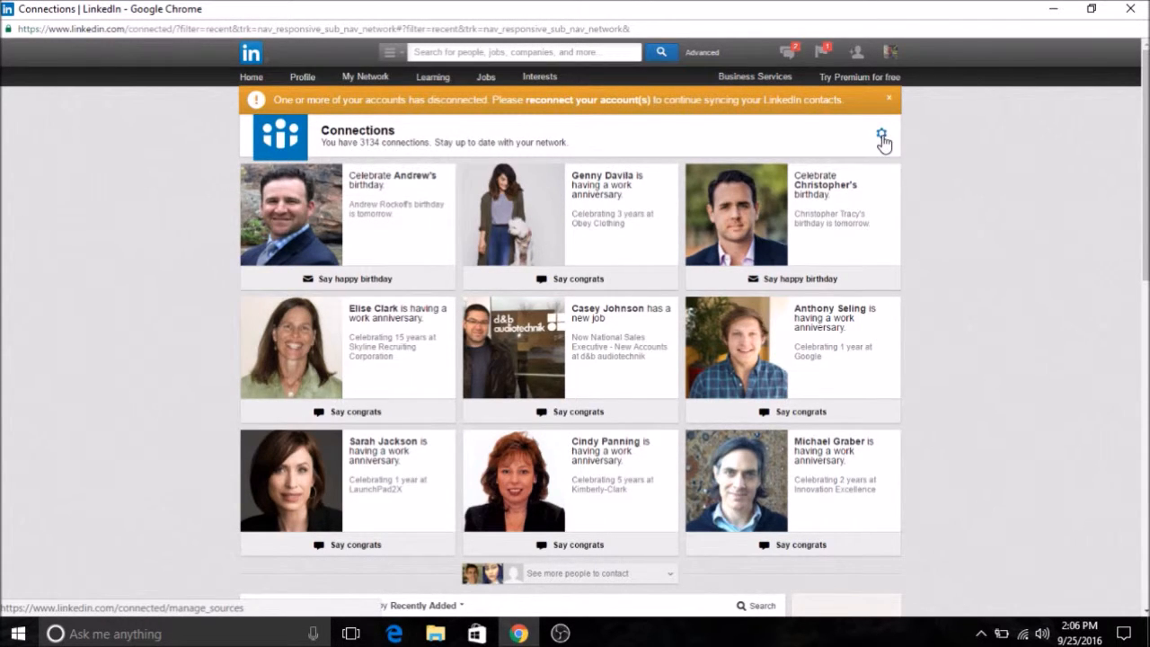
- Reach Export LinkedIn Connections via the Connections settings gear and show the export format list
{"action": "left_click", "coordinate": [884, 137]}
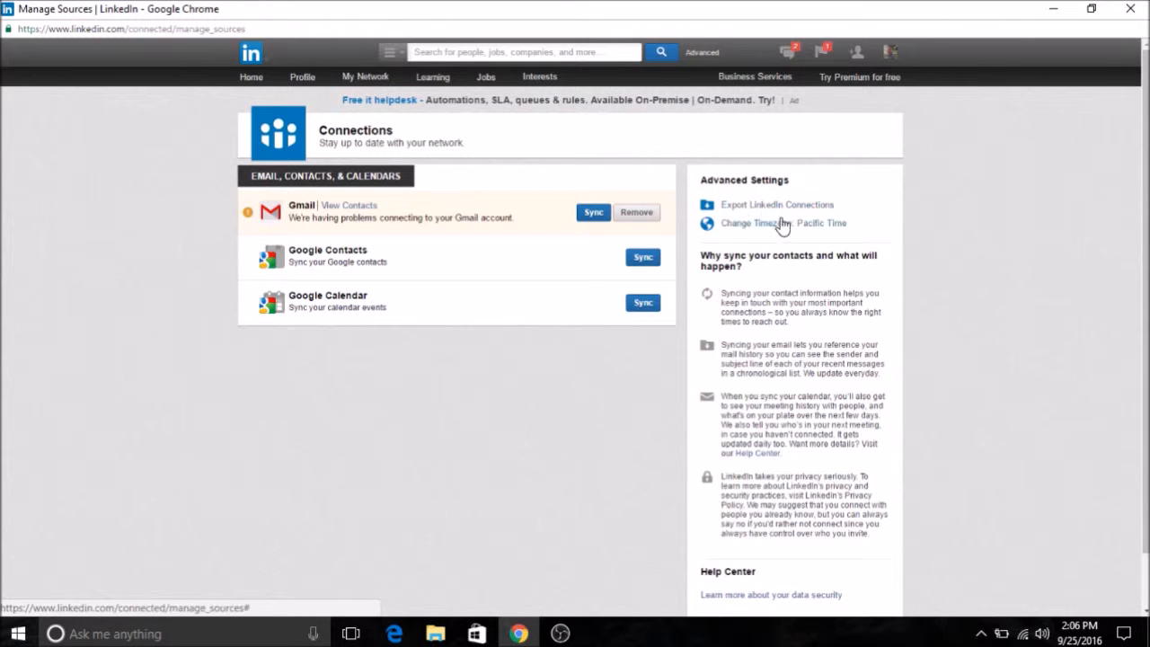
{"action": "left_click", "coordinate": [777, 205]}
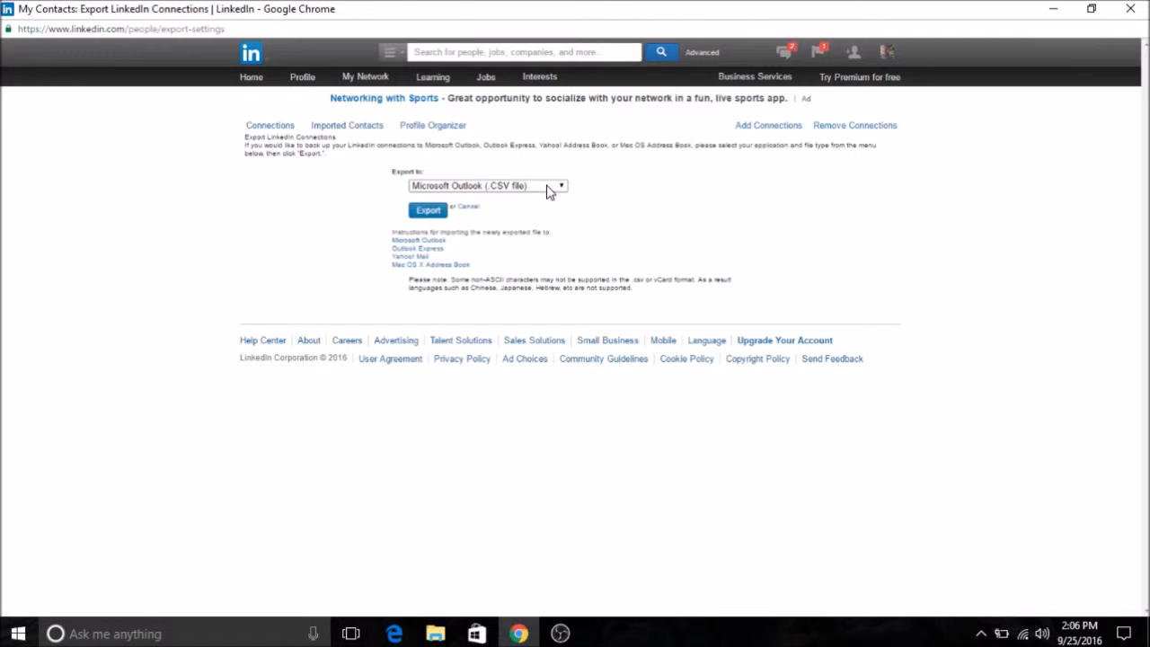
{"action": "left_click", "coordinate": [485, 185]}
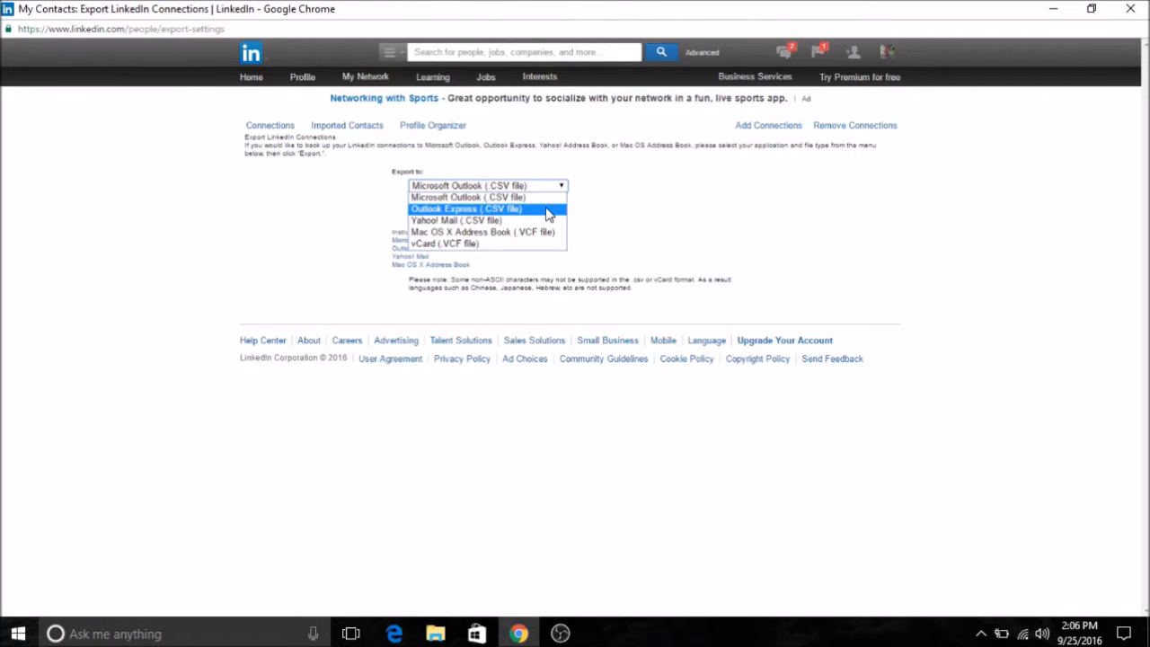
{"action": "mouse_move", "coordinate": [536, 196]}
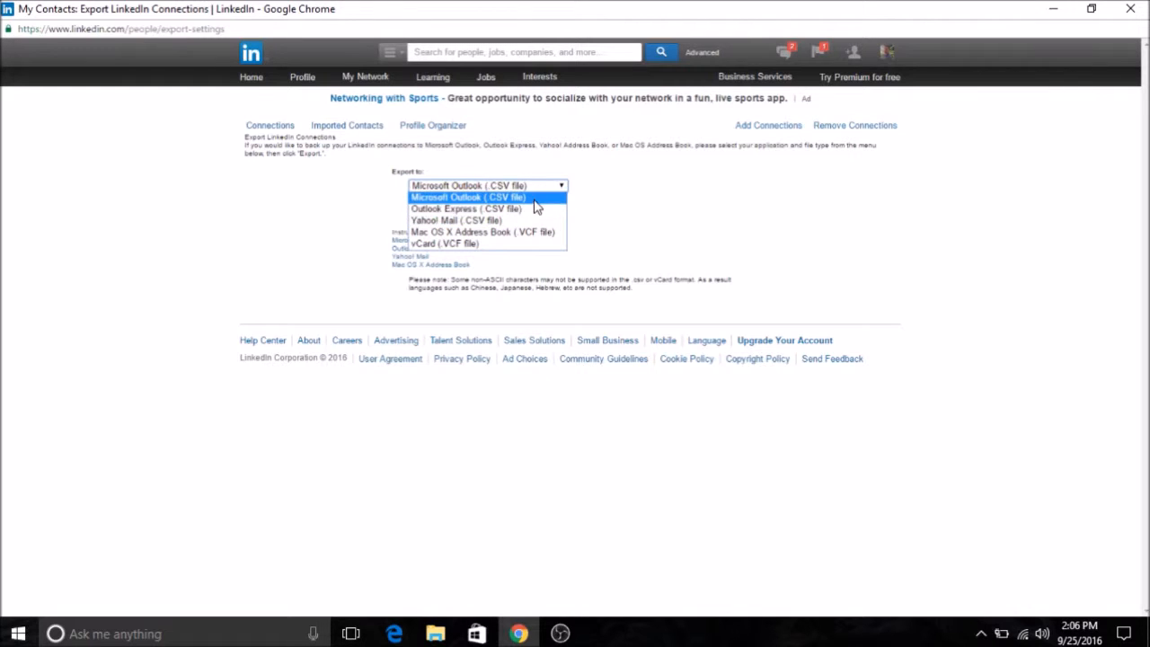
{"action": "mouse_move", "coordinate": [536, 223]}
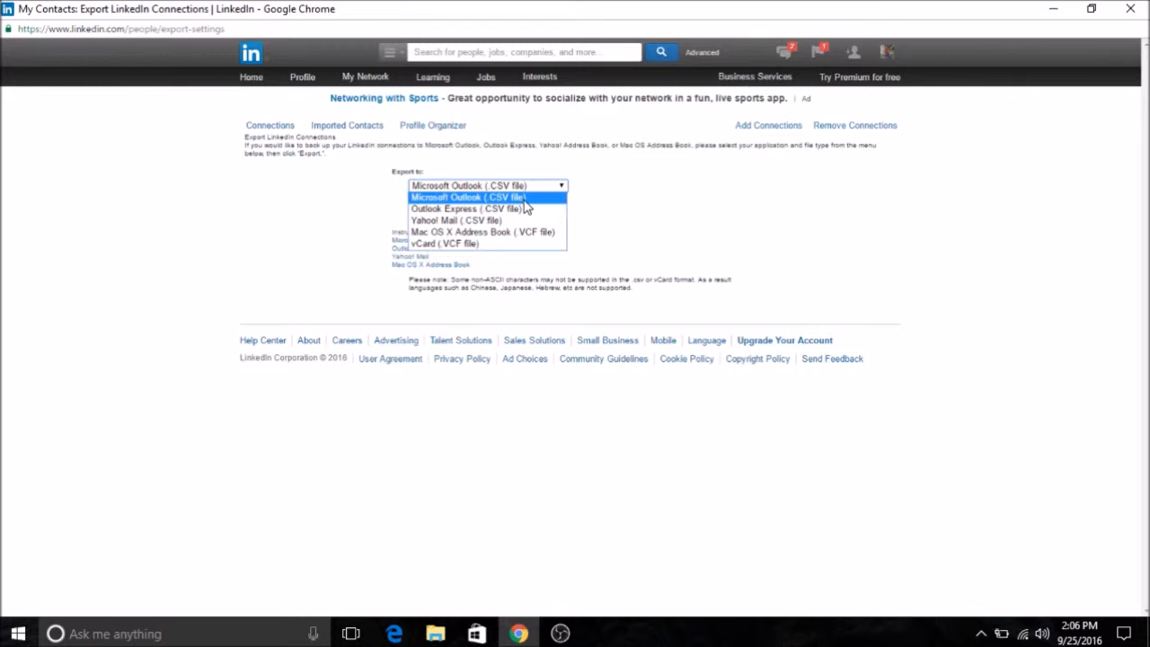
- Export connections as Microsoft Outlook (CSV file), passing the captcha with '475'
{"action": "left_click", "coordinate": [467, 185]}
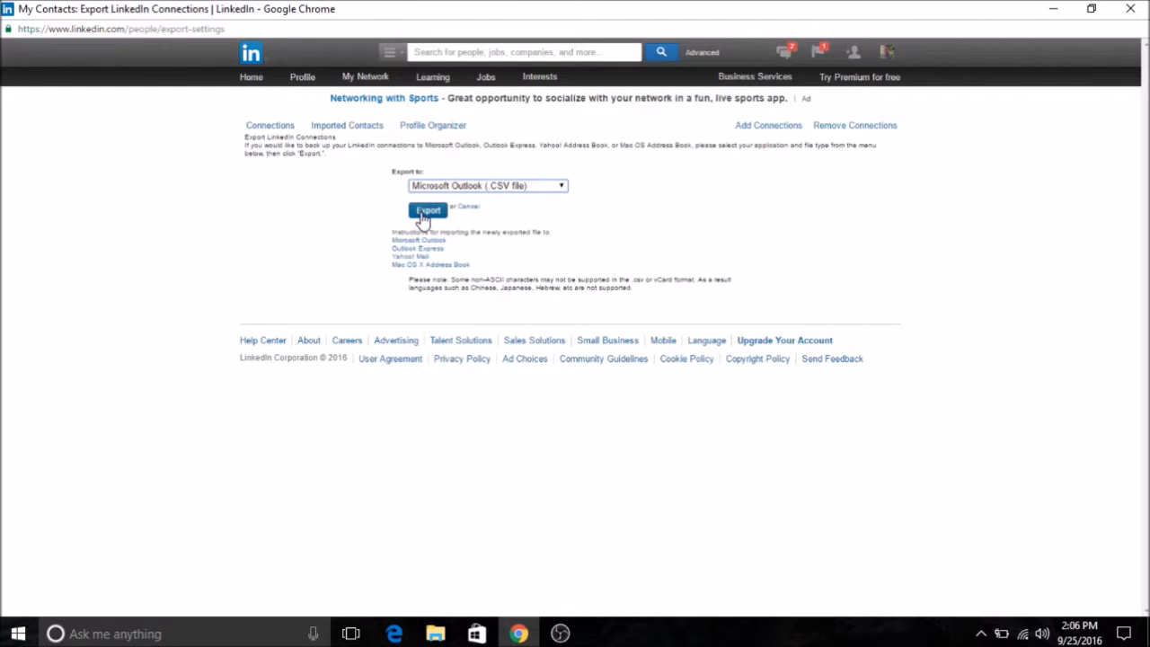
{"action": "left_click", "coordinate": [427, 210]}
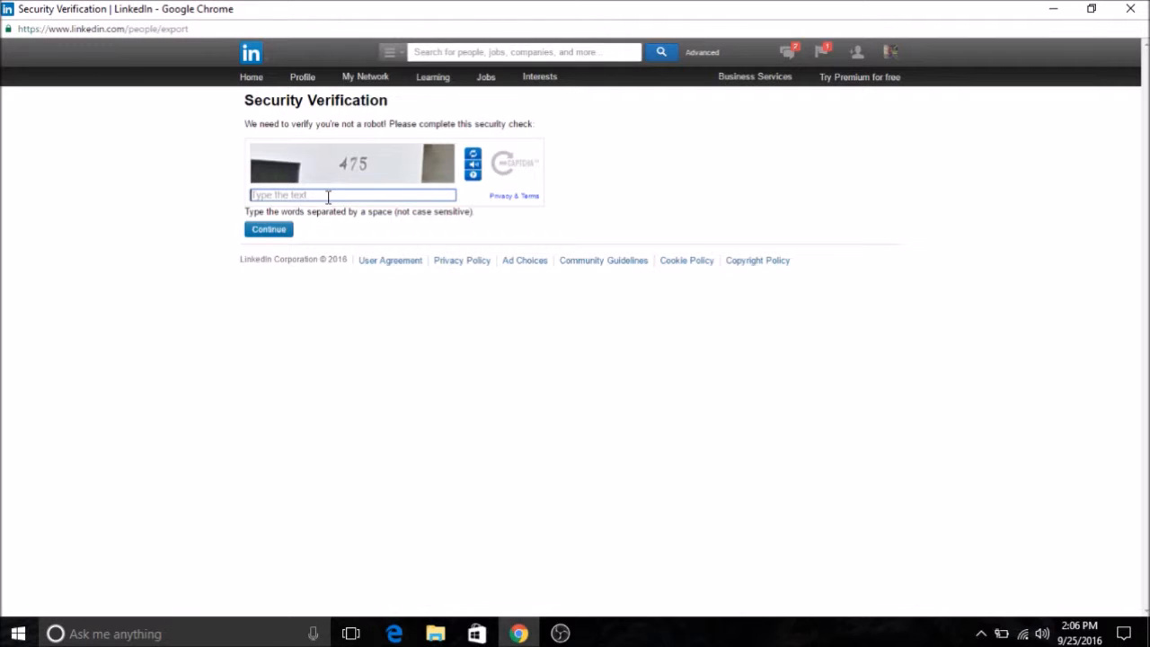
{"action": "type", "text": "475"}
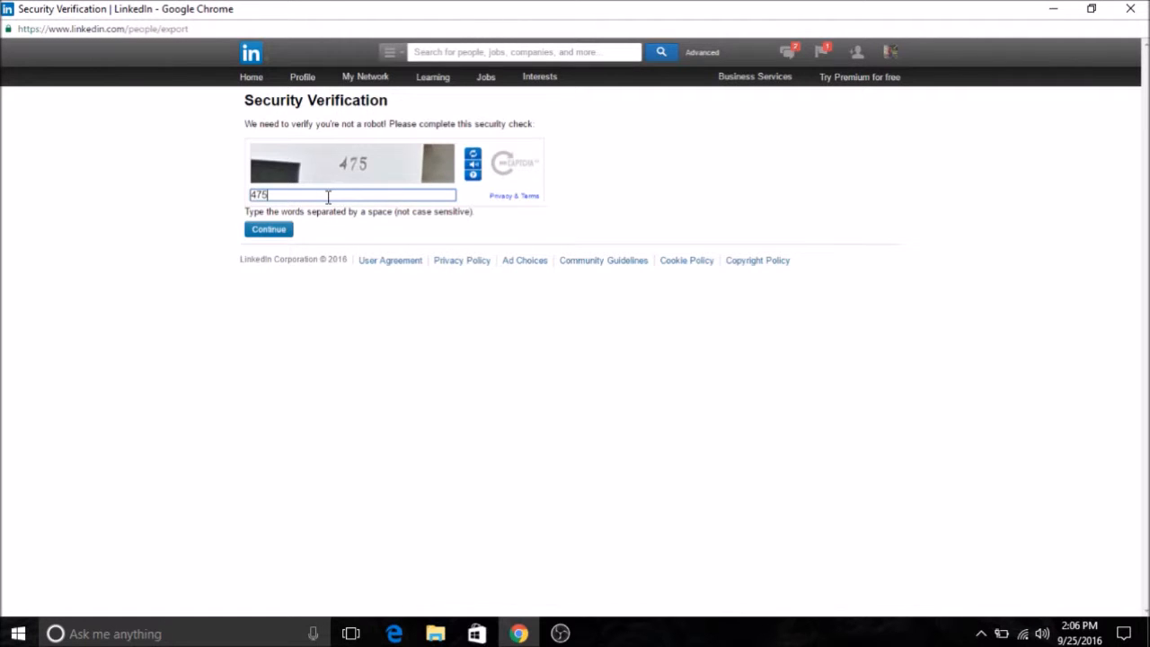
{"action": "left_click", "coordinate": [268, 230]}
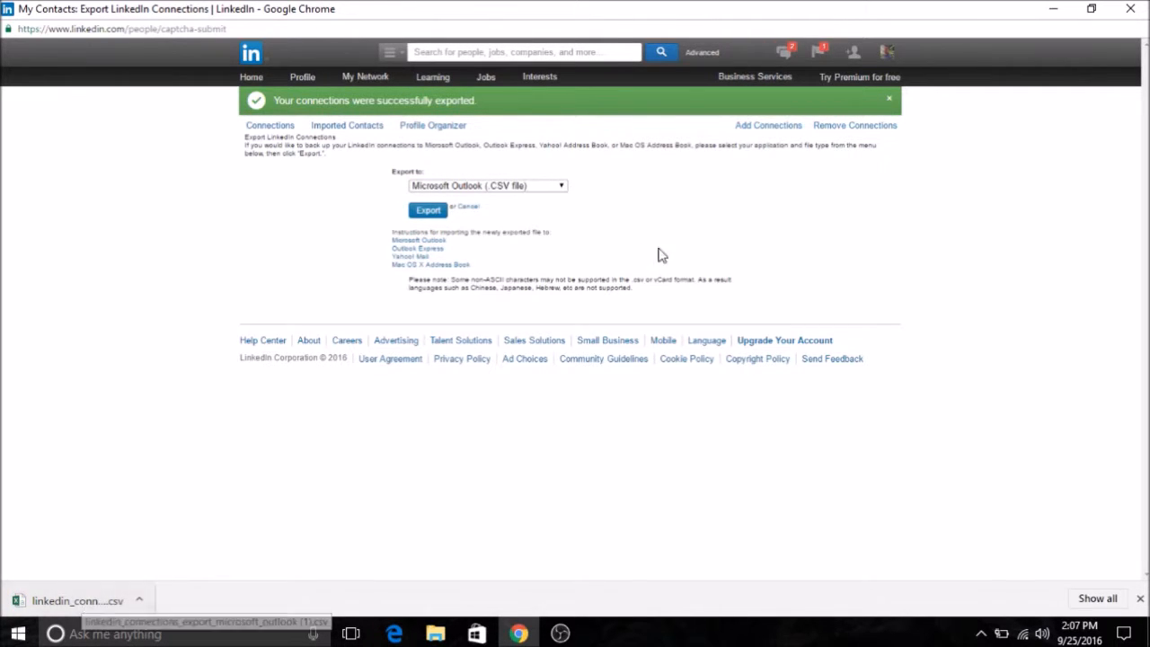
{"action": "mouse_move", "coordinate": [4, 531]}
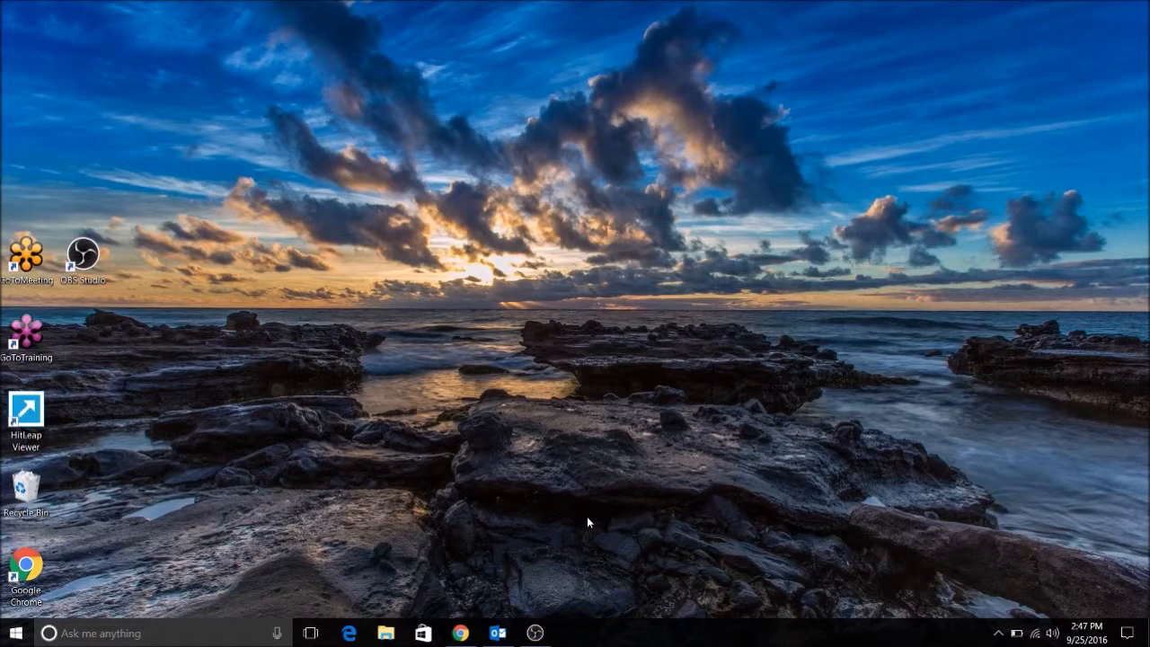
{"action": "mouse_move", "coordinate": [597, 500]}
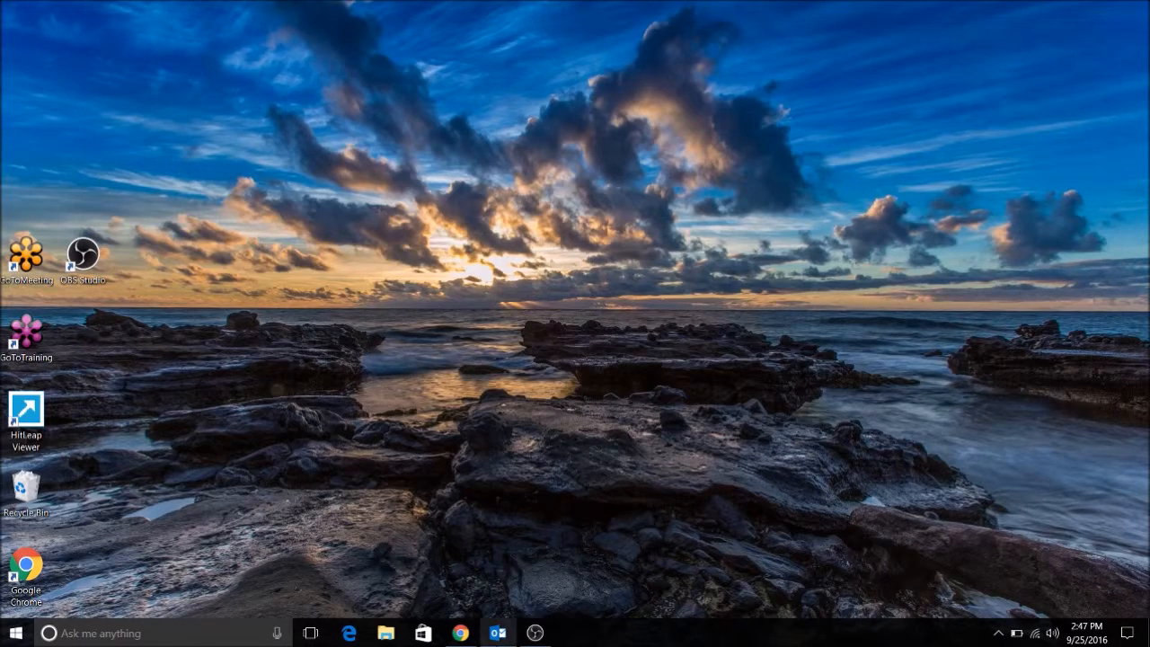
{"action": "mouse_move", "coordinate": [496, 633]}
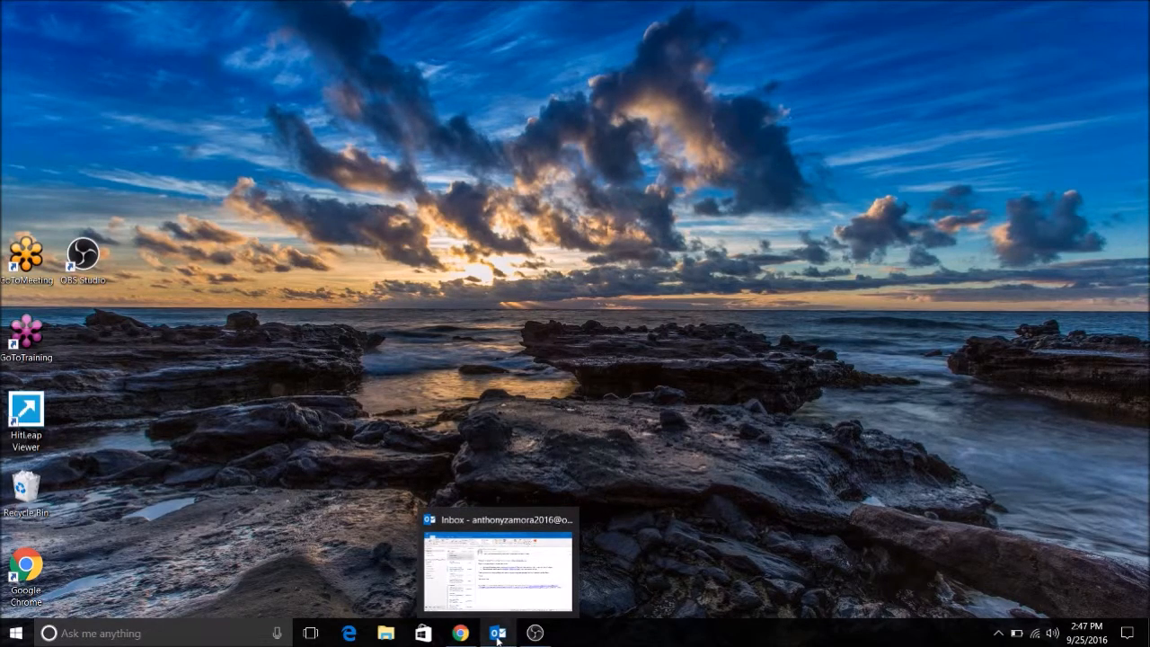
- Switch Outlook to People view and create a new contacts folder named LinkedIn
{"action": "left_click", "coordinate": [498, 632]}
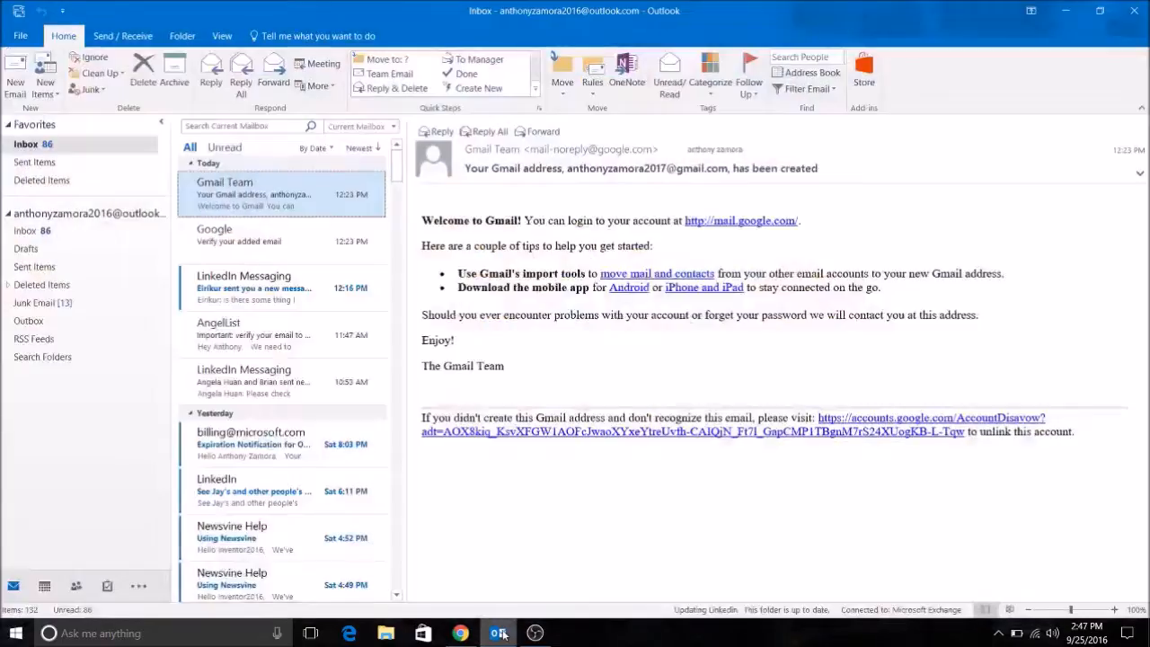
{"action": "mouse_move", "coordinate": [367, 322]}
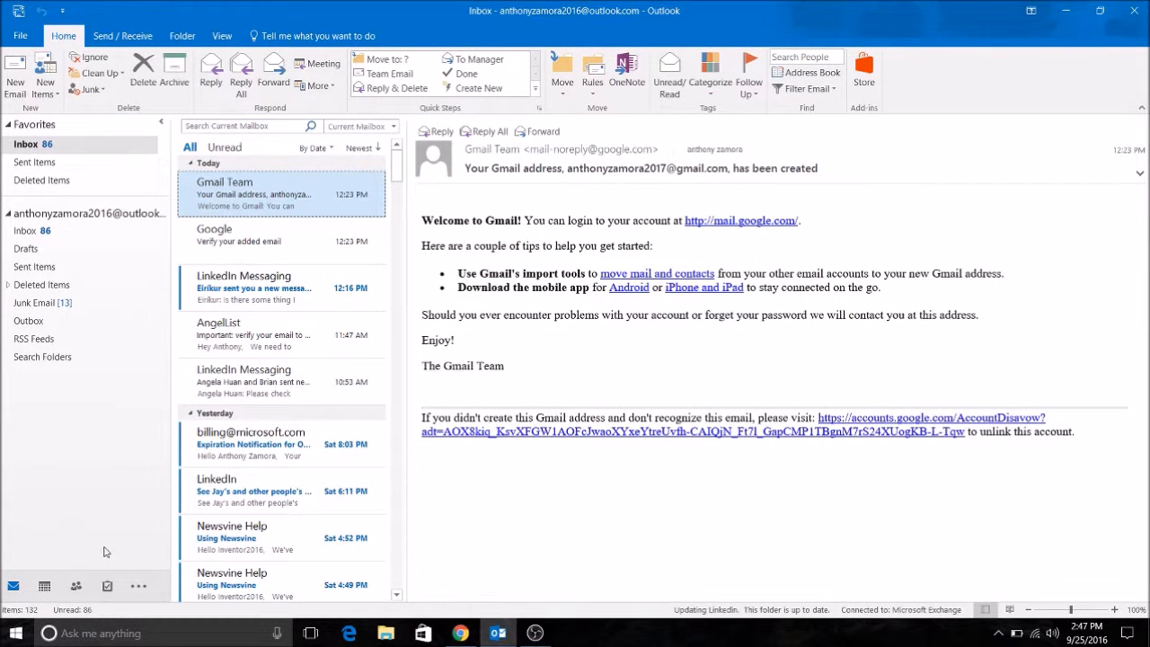
{"action": "left_click", "coordinate": [76, 587]}
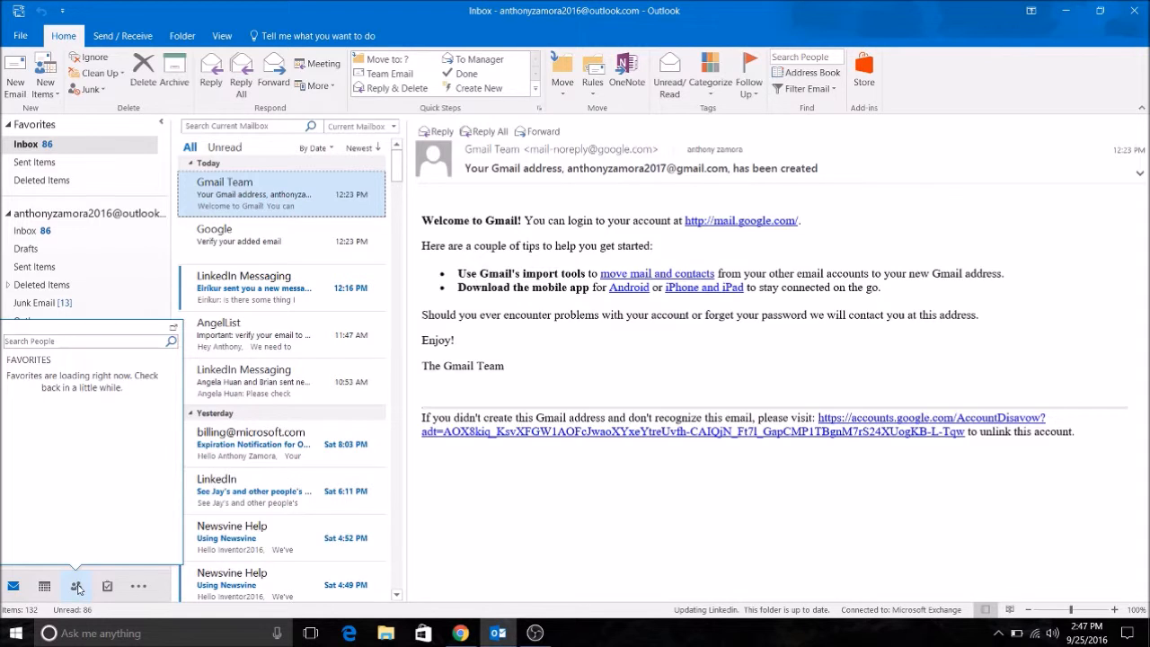
{"action": "left_click", "coordinate": [75, 586]}
{"action": "type", "text": "Linkedin"}
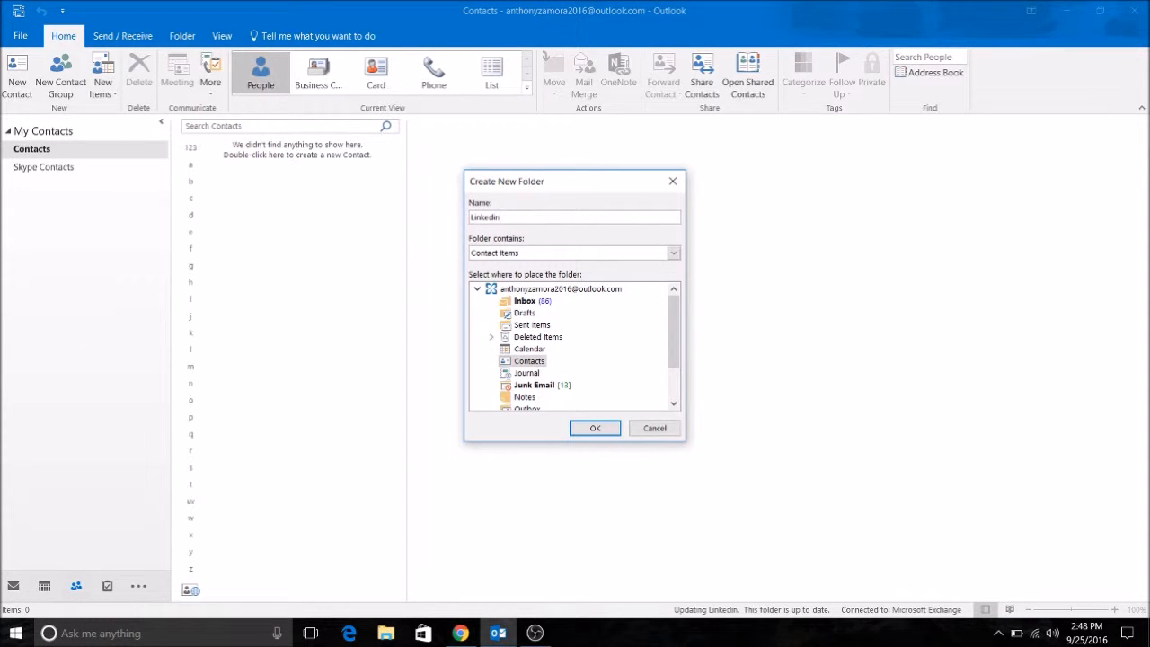
{"action": "left_click", "coordinate": [595, 428]}
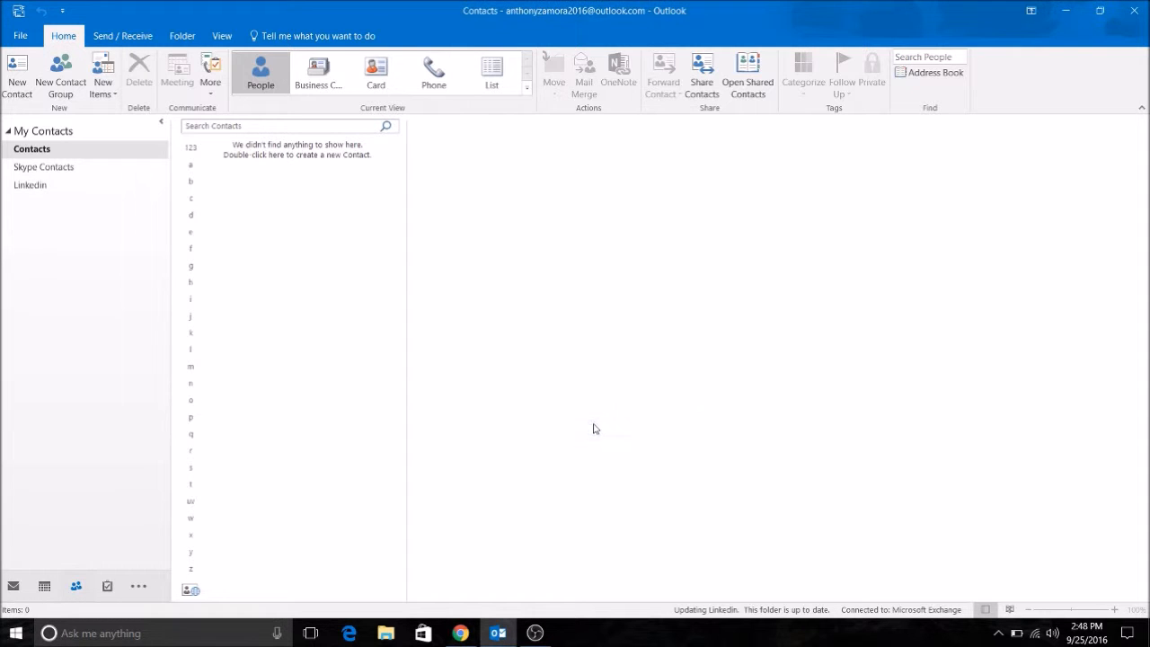
{"action": "mouse_move", "coordinate": [61, 72]}
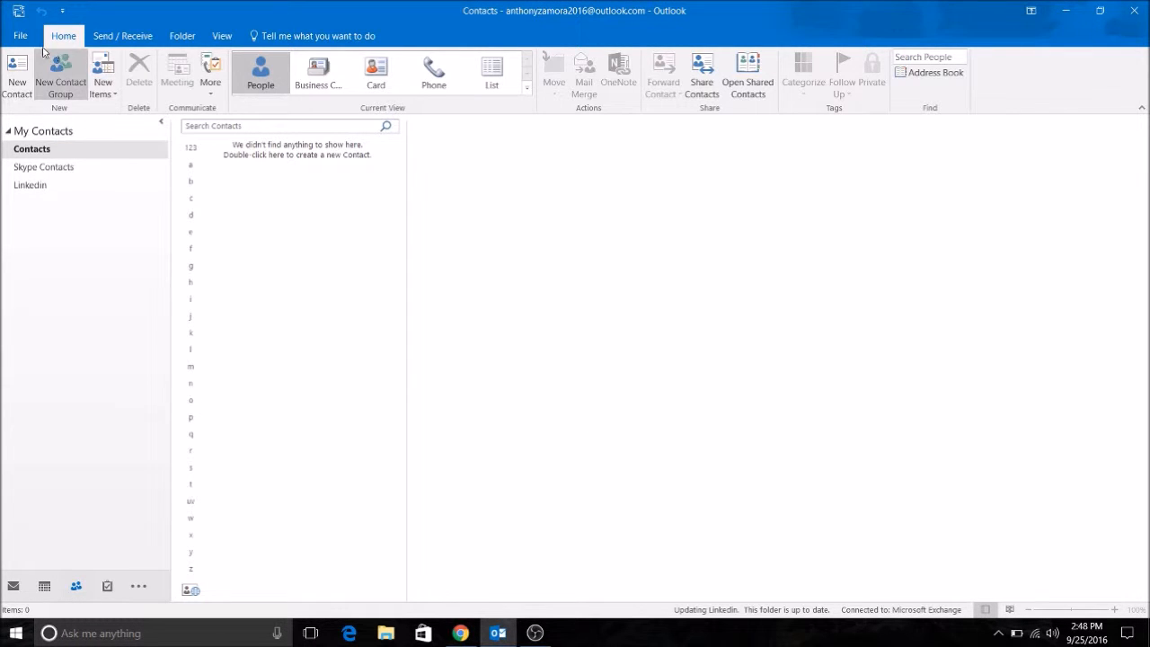
- Start the Import/Export wizard for importing from a Comma Separated Values file
{"action": "left_click", "coordinate": [20, 36]}
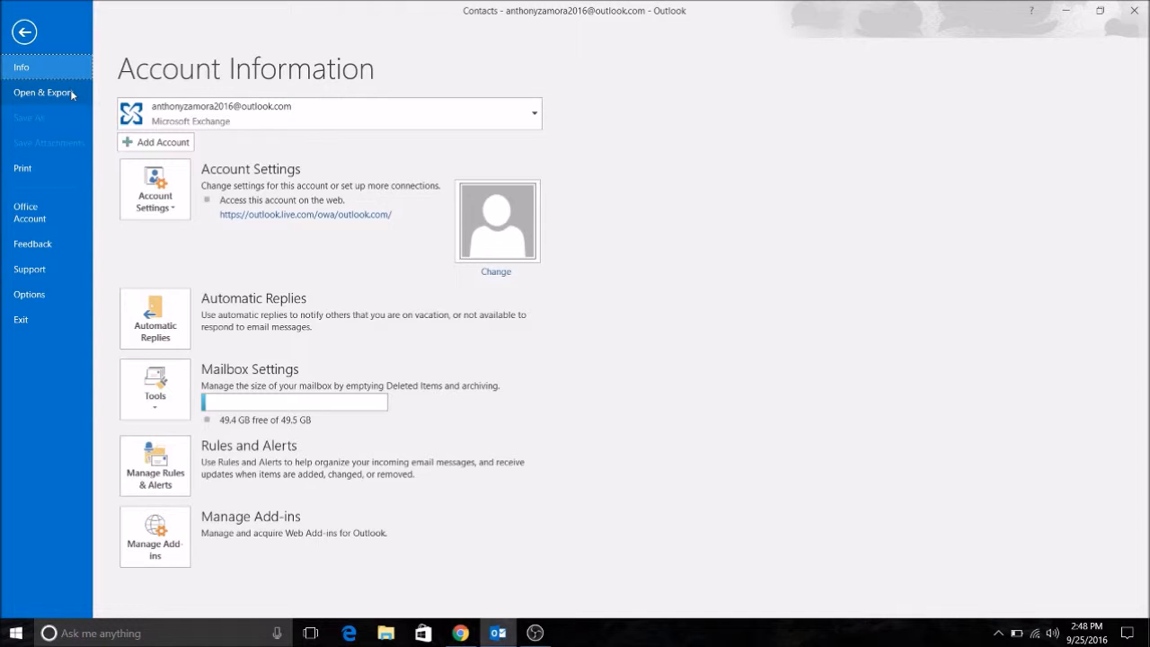
{"action": "left_click", "coordinate": [43, 93]}
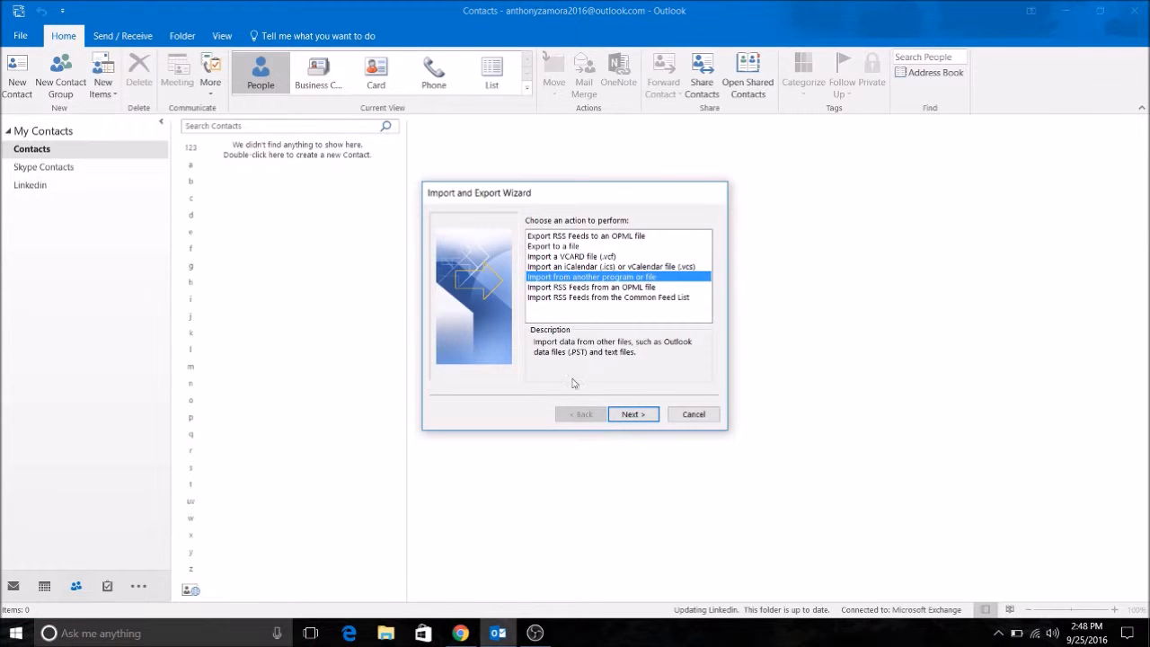
{"action": "mouse_move", "coordinate": [638, 439]}
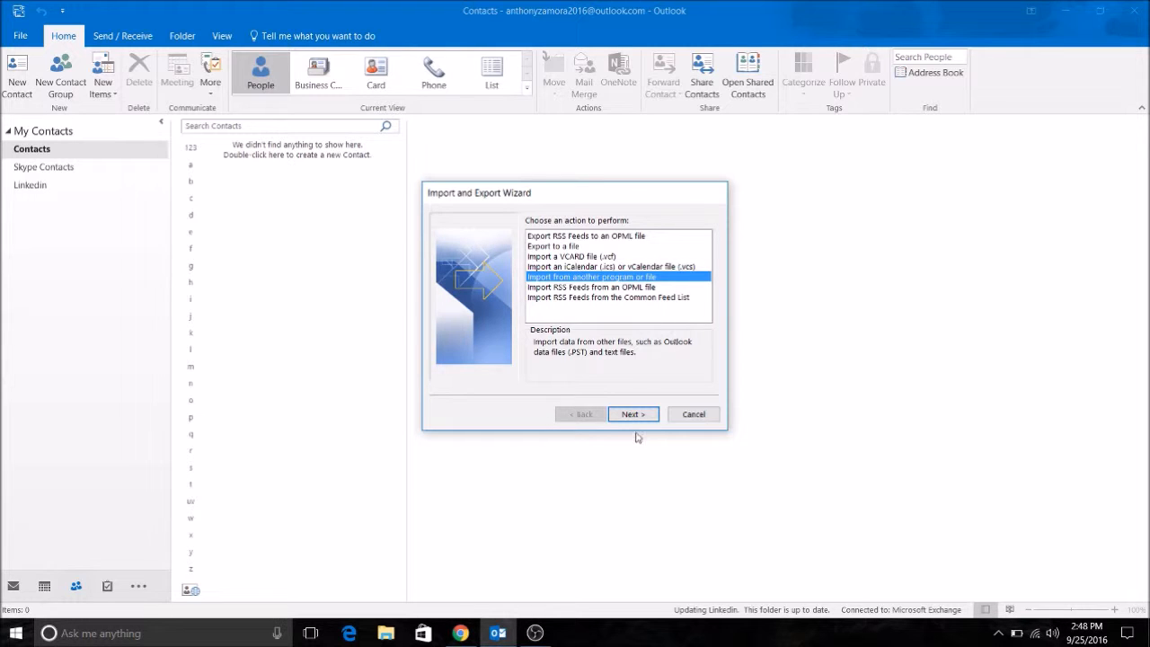
{"action": "left_click", "coordinate": [632, 414]}
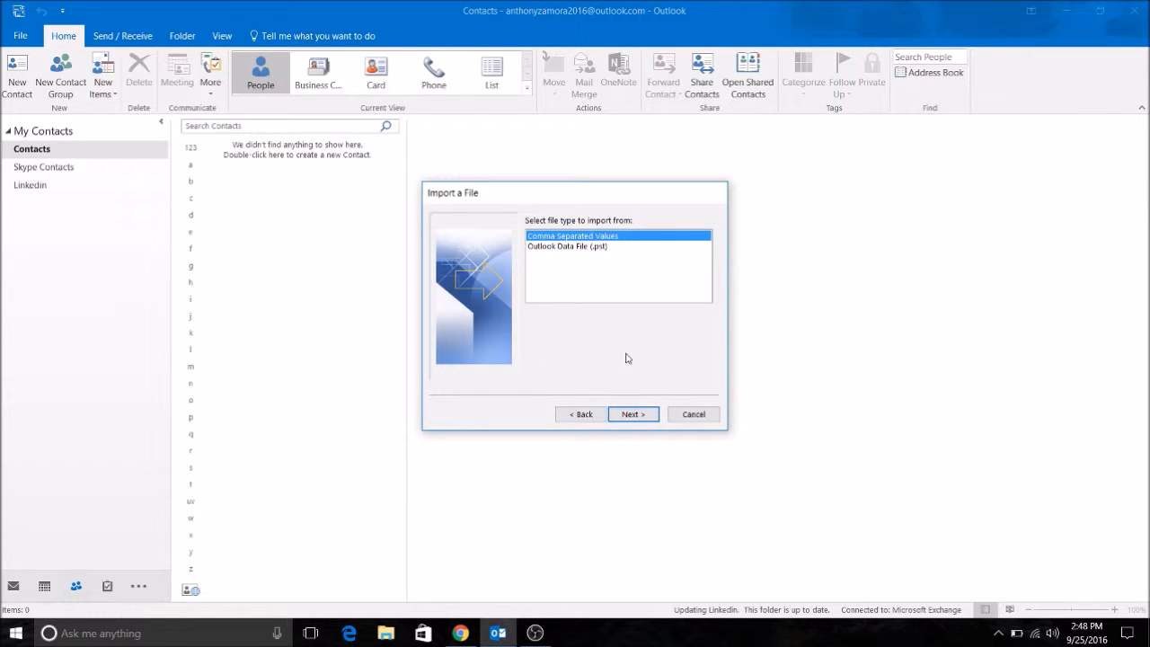
{"action": "left_click", "coordinate": [632, 414]}
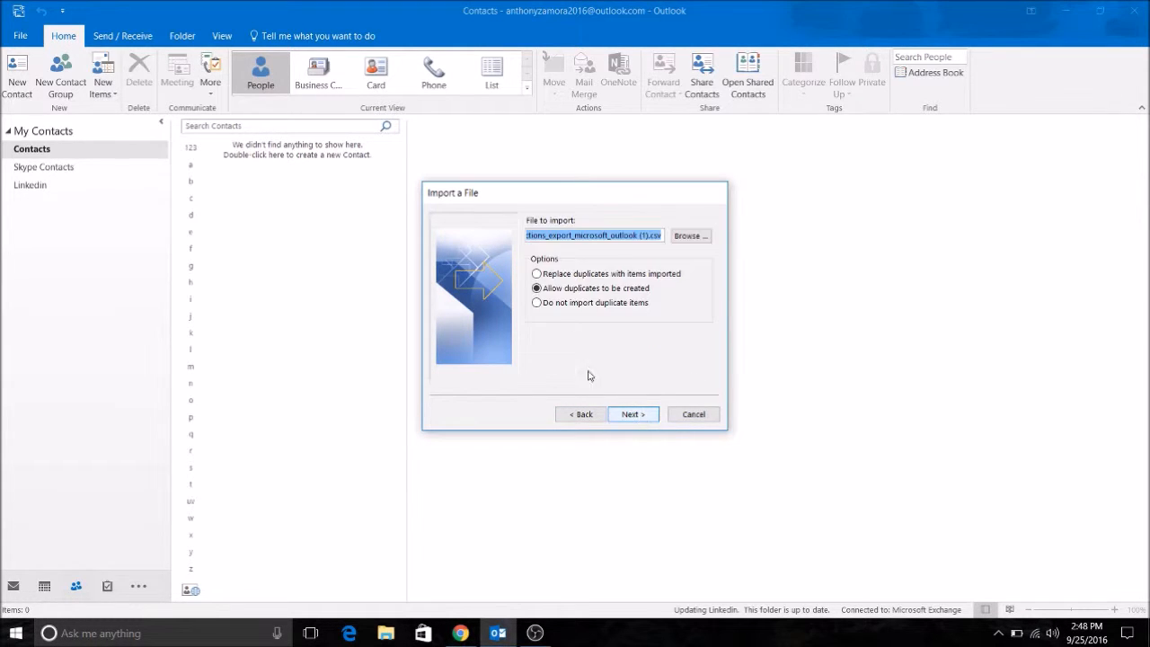
- Choose the LinkedIn connections CSV with 'Do not import duplicate items' and continue
{"action": "left_click", "coordinate": [691, 236]}
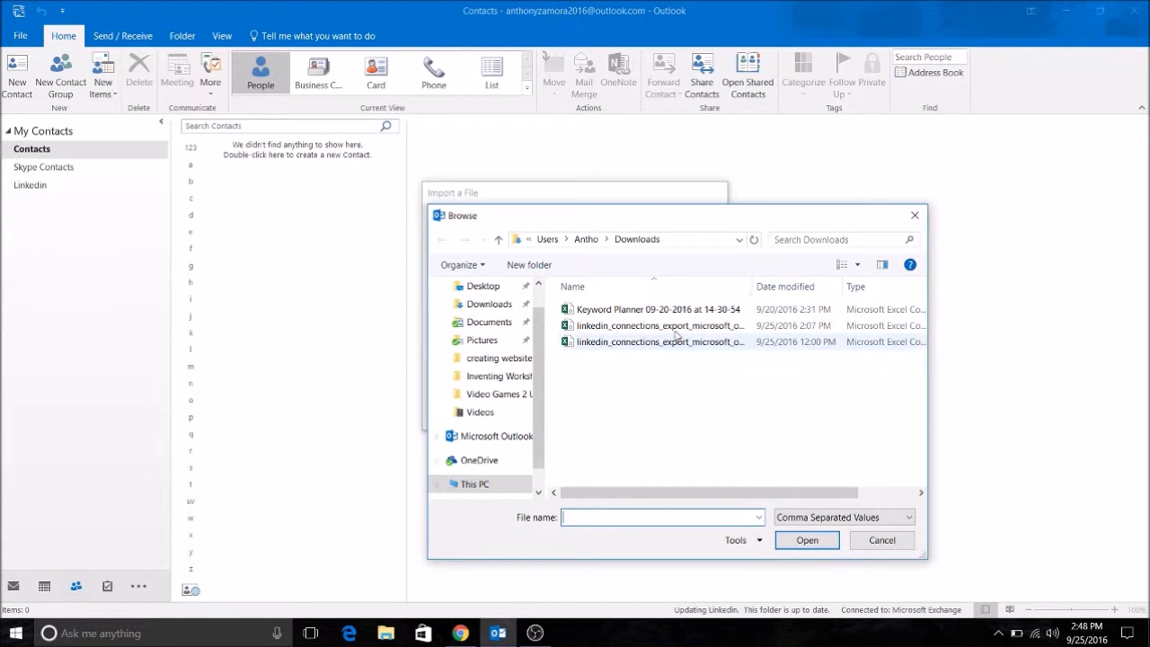
{"action": "left_click", "coordinate": [806, 540]}
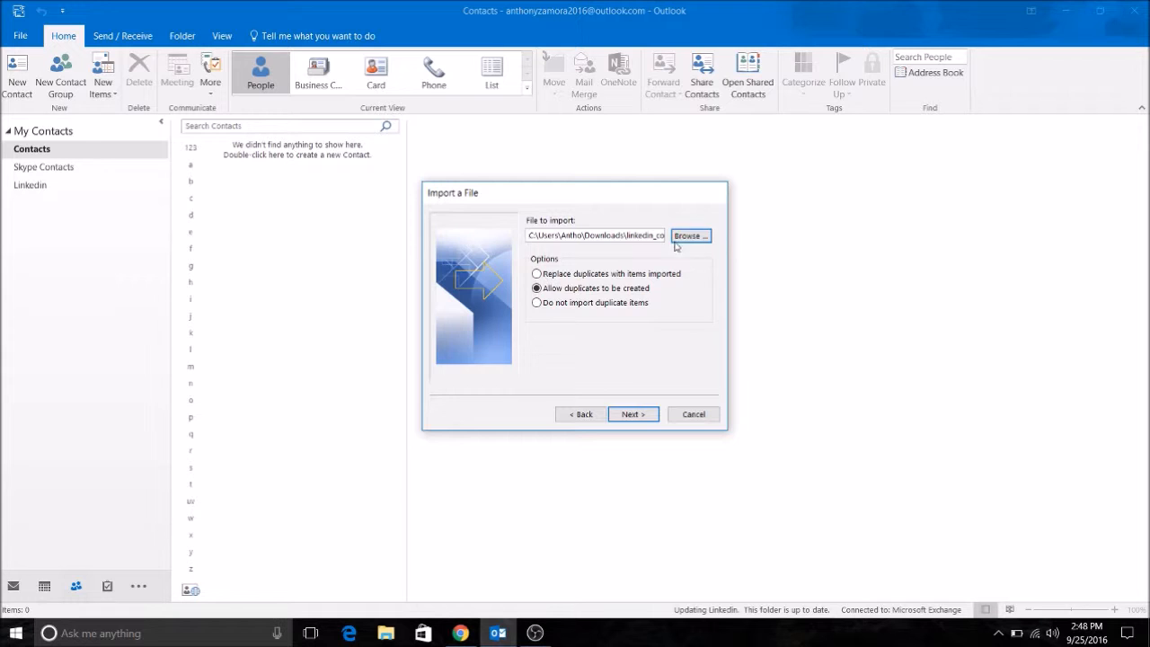
{"action": "mouse_move", "coordinate": [558, 302]}
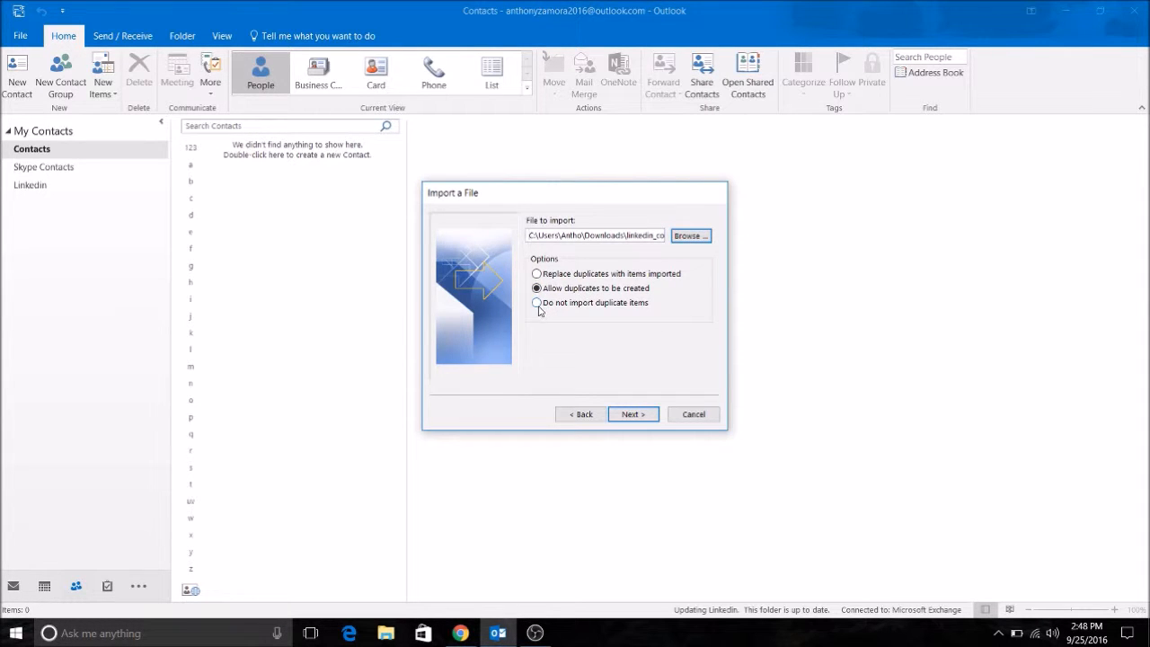
{"action": "left_click", "coordinate": [536, 302]}
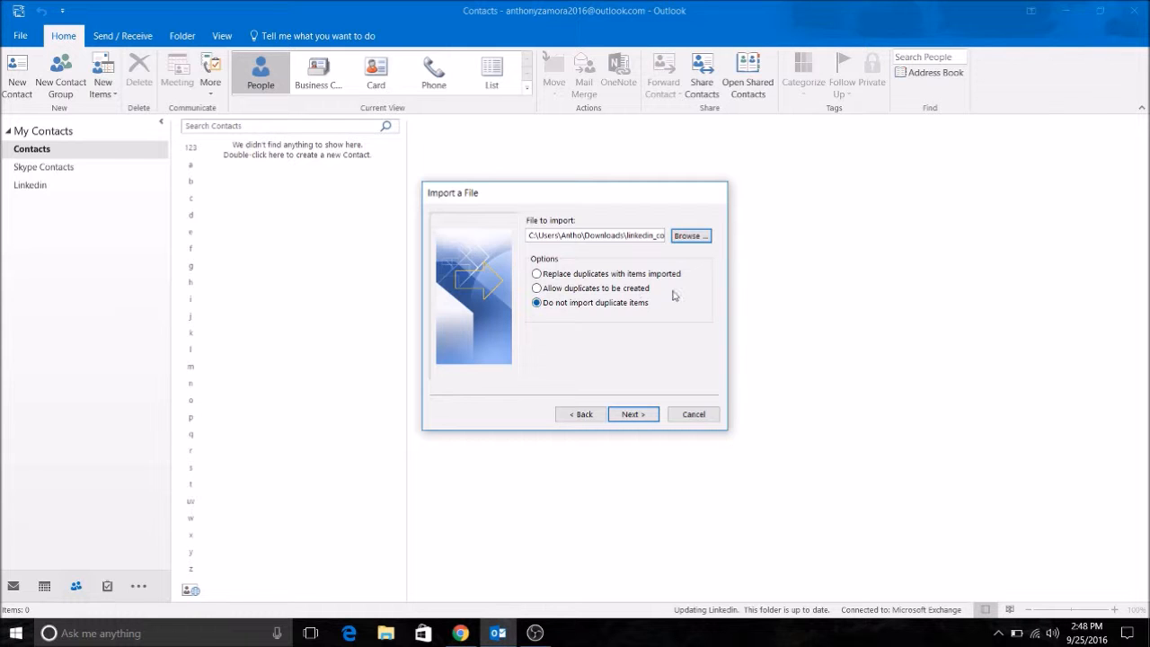
{"action": "left_click", "coordinate": [632, 414]}
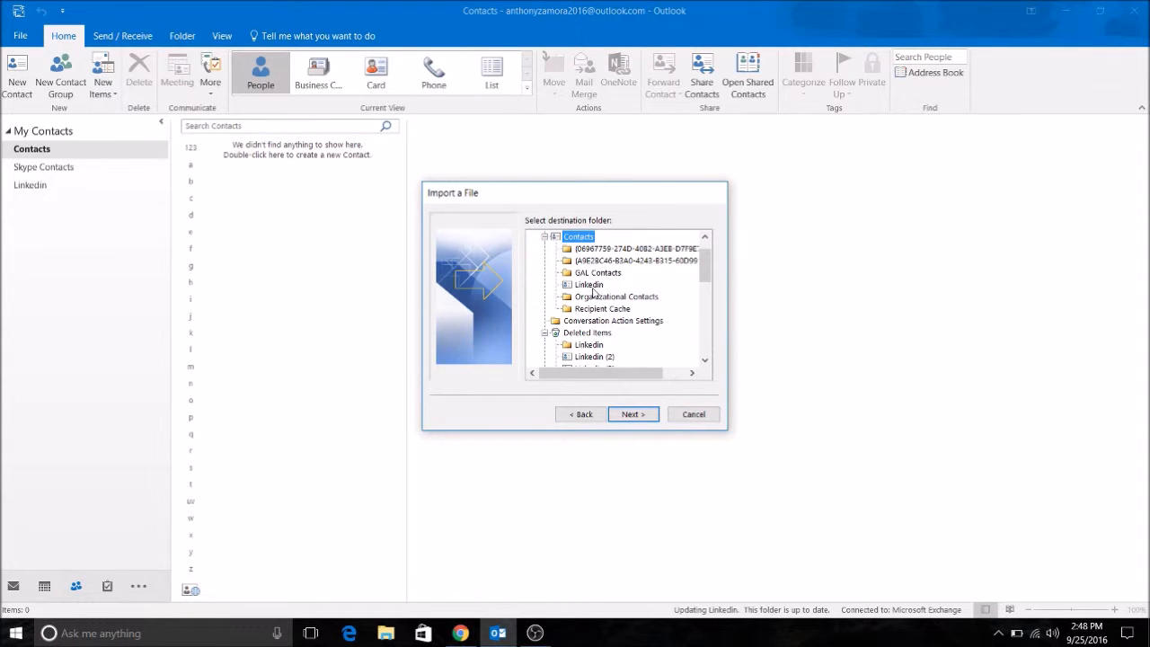
- Import the CSV into the LinkedIn folder as destination and finish the wizard
{"action": "left_click", "coordinate": [589, 284]}
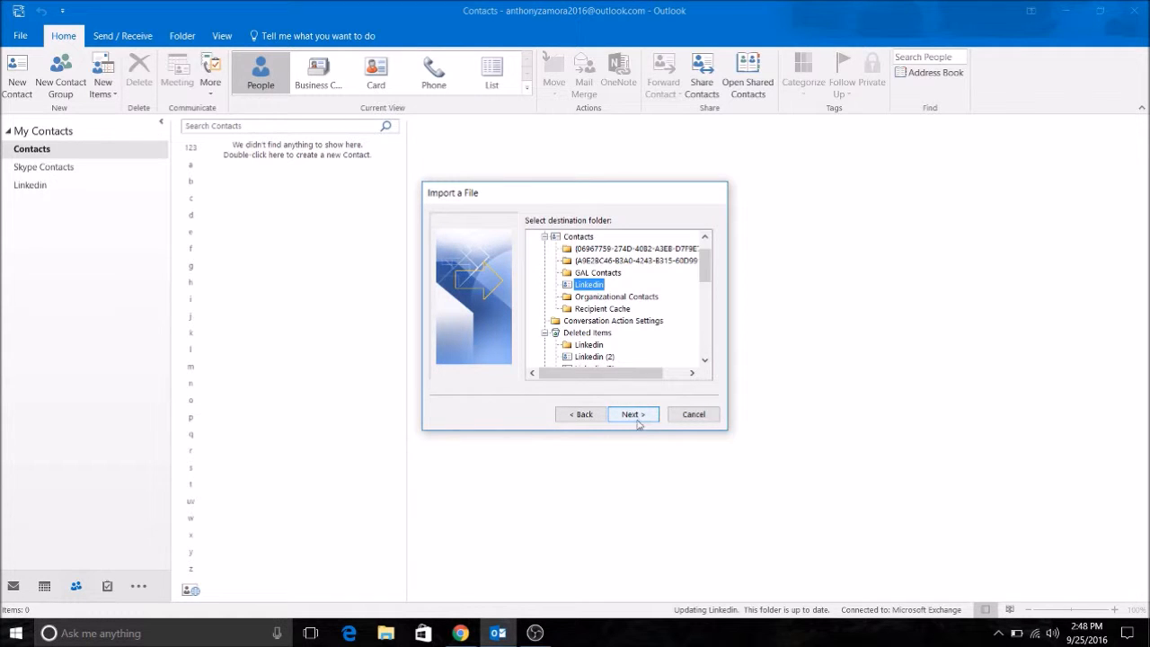
{"action": "left_click", "coordinate": [633, 414]}
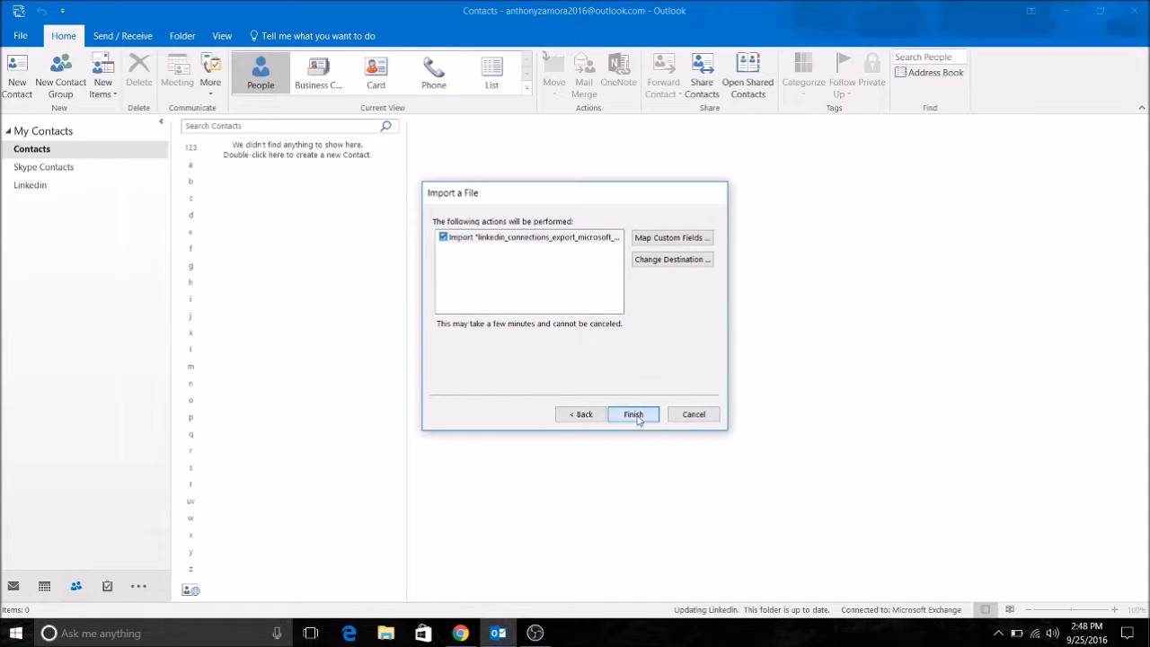
{"action": "left_click", "coordinate": [633, 413]}
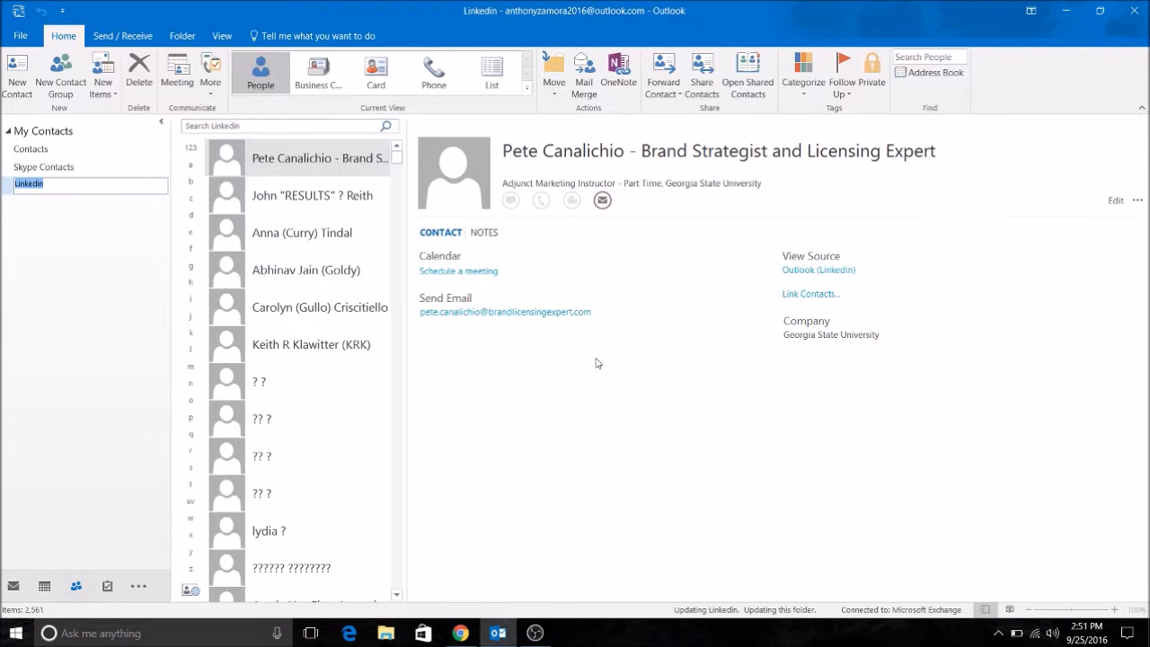
{"action": "mouse_move", "coordinate": [286, 213]}
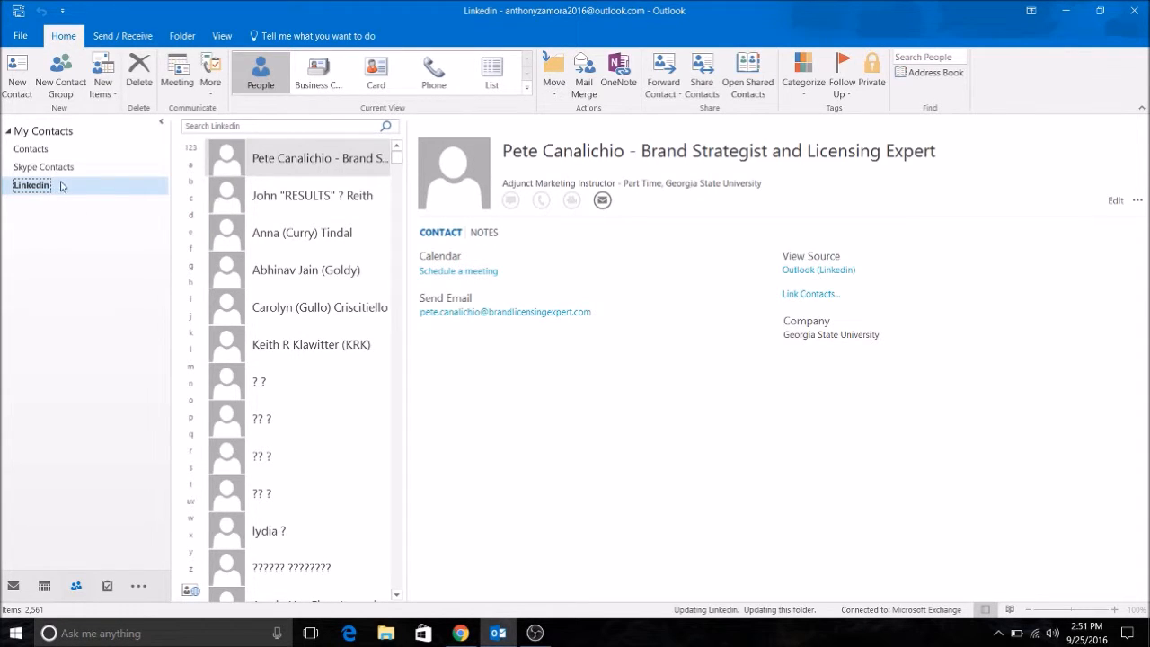
{"action": "double_click", "coordinate": [30, 184]}
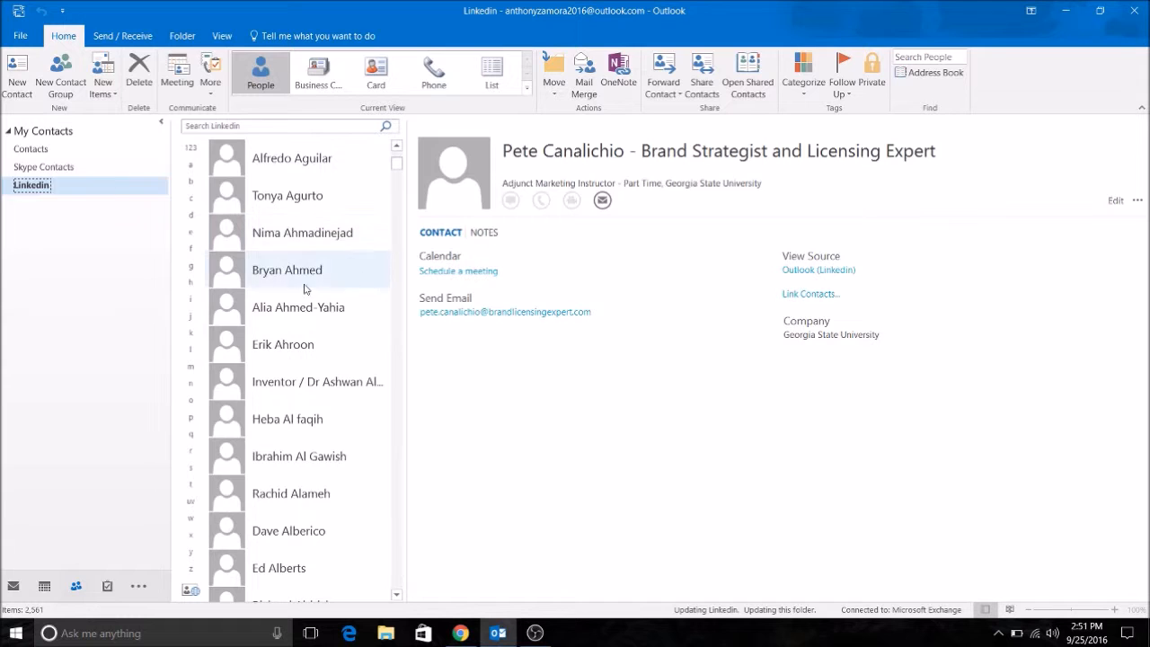
{"action": "left_click", "coordinate": [288, 270]}
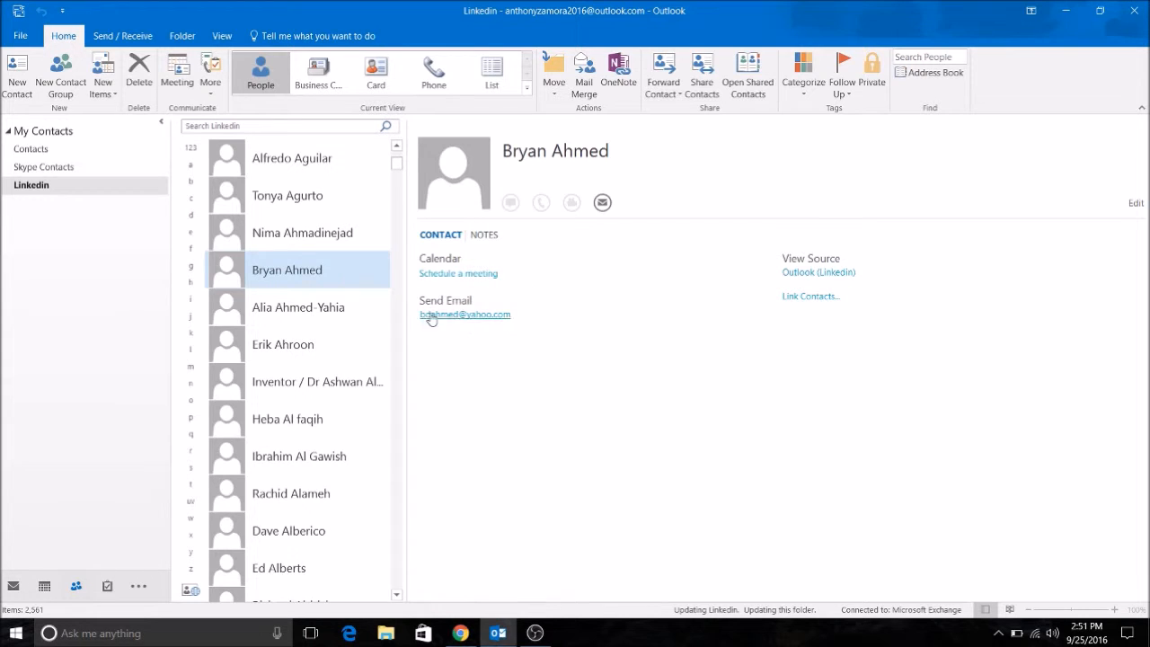
{"action": "left_click", "coordinate": [299, 305]}
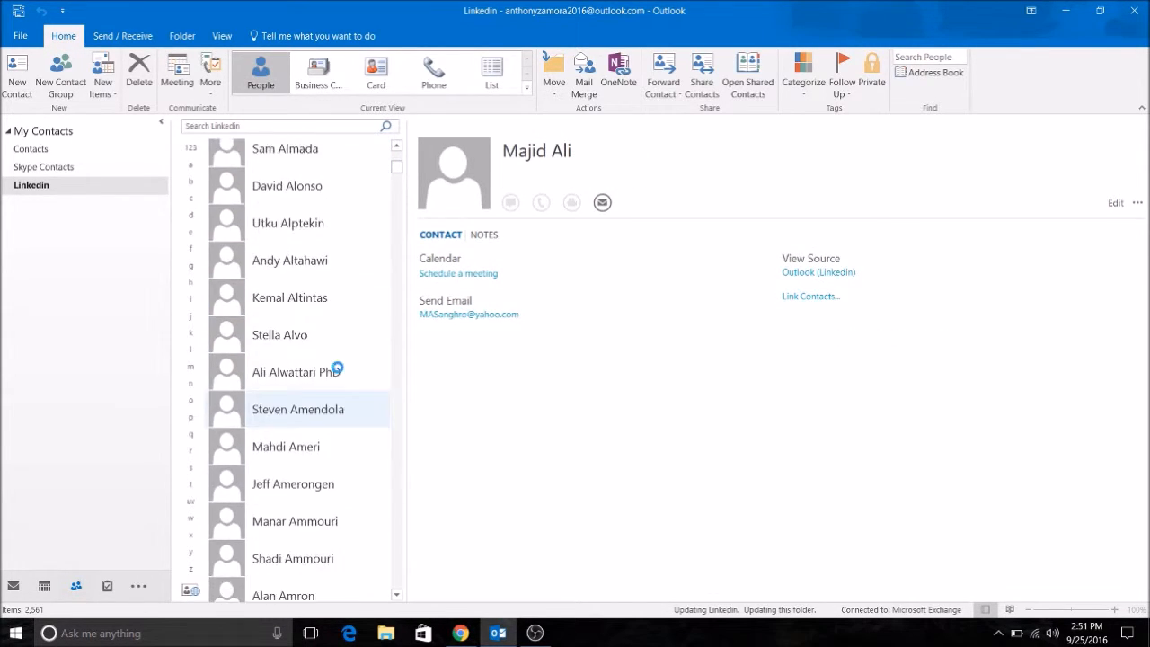
{"action": "scroll", "scroll_direction": "down", "scroll_amount": 3}
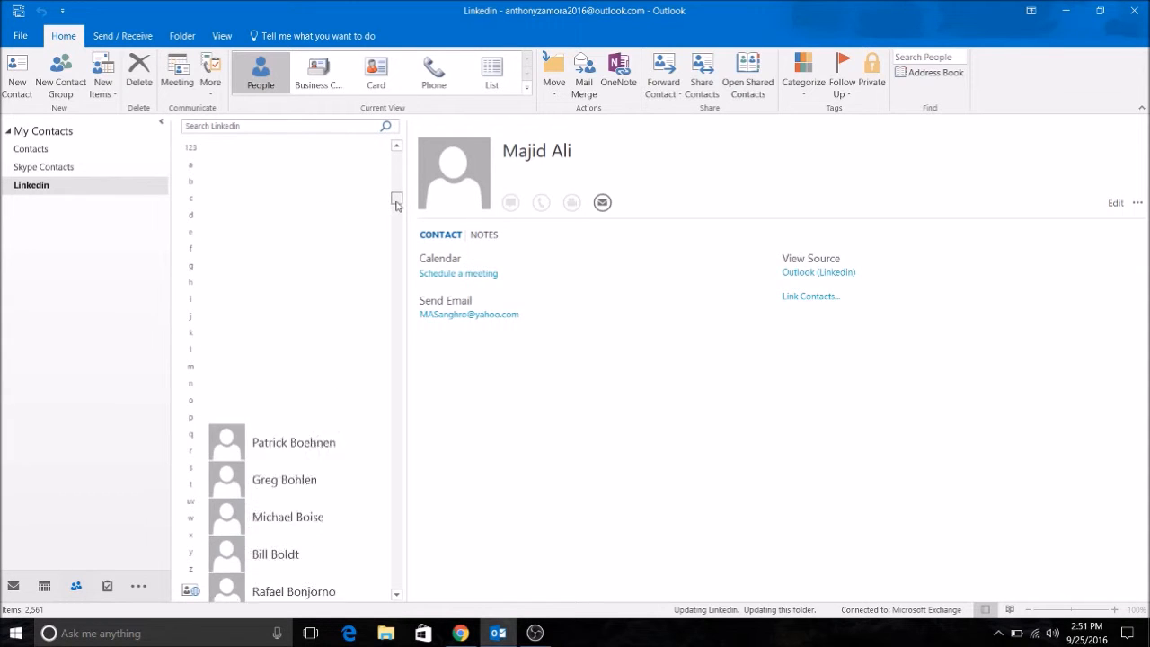